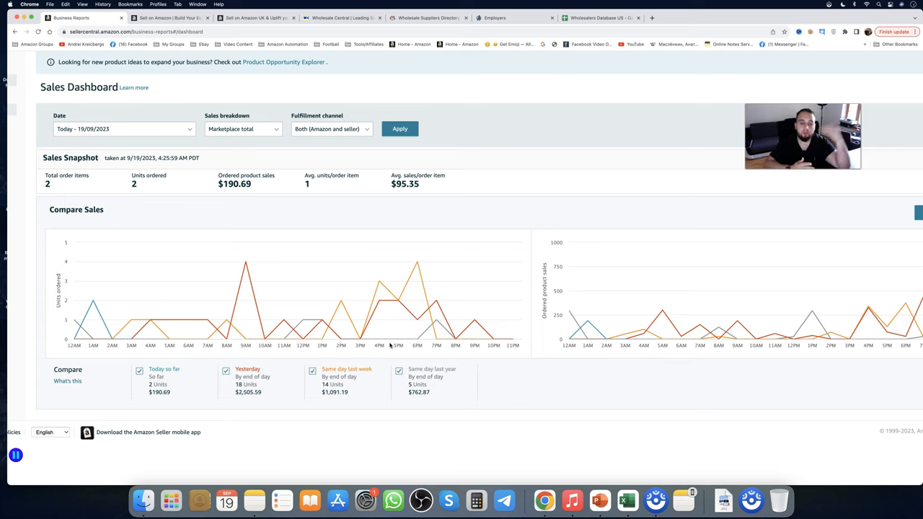
mouse_move(416, 322)
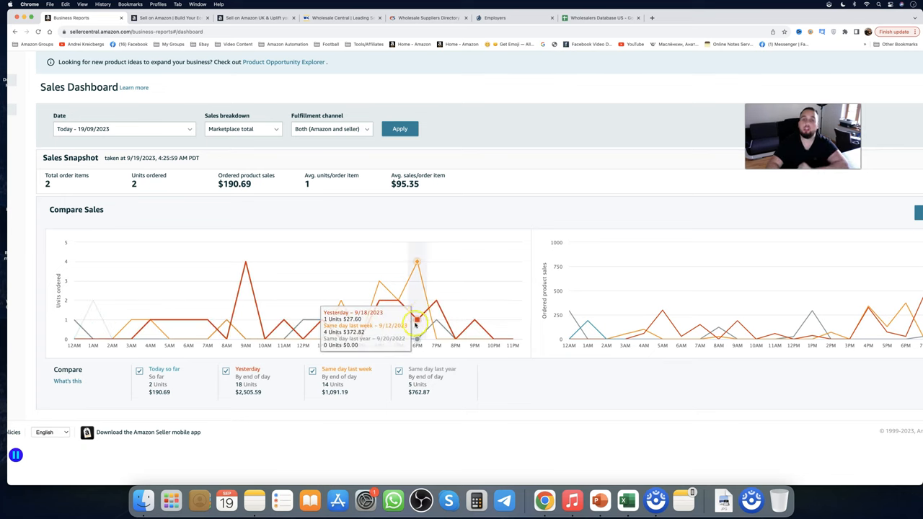
mouse_move(543, 200)
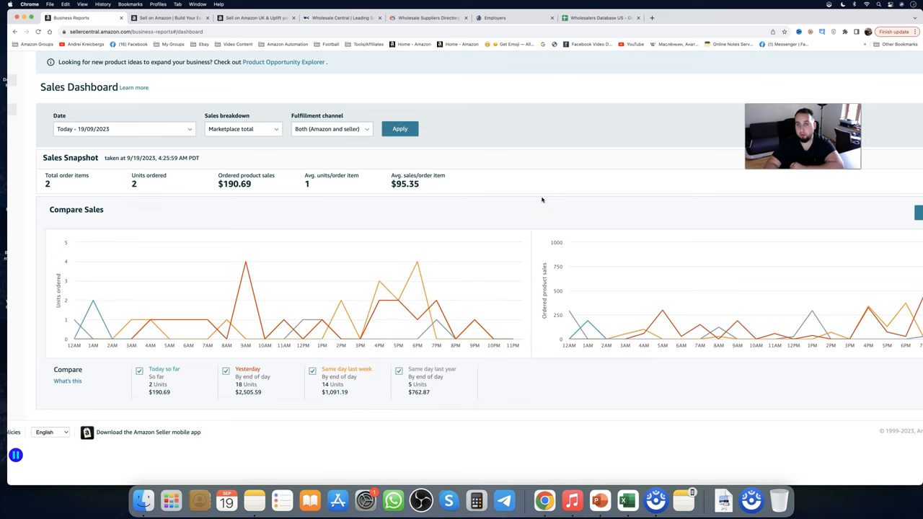
- Set the Sales Dashboard date range to Custom, 9/15/2023 to 9/19/2023, and apply it
click(123, 128)
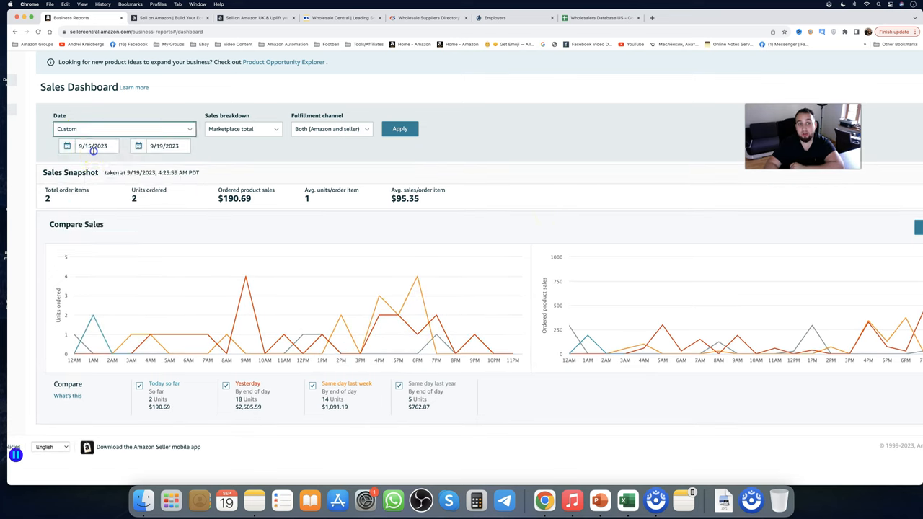
click(400, 129)
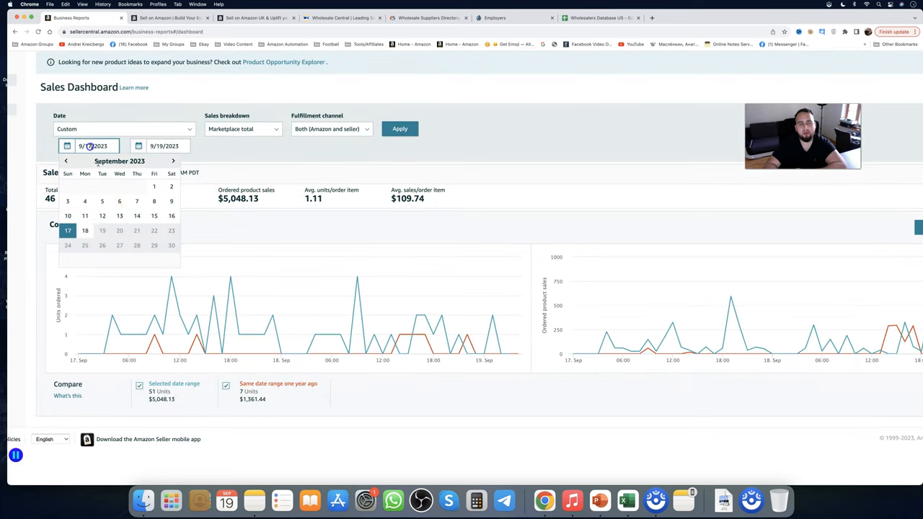
click(400, 128)
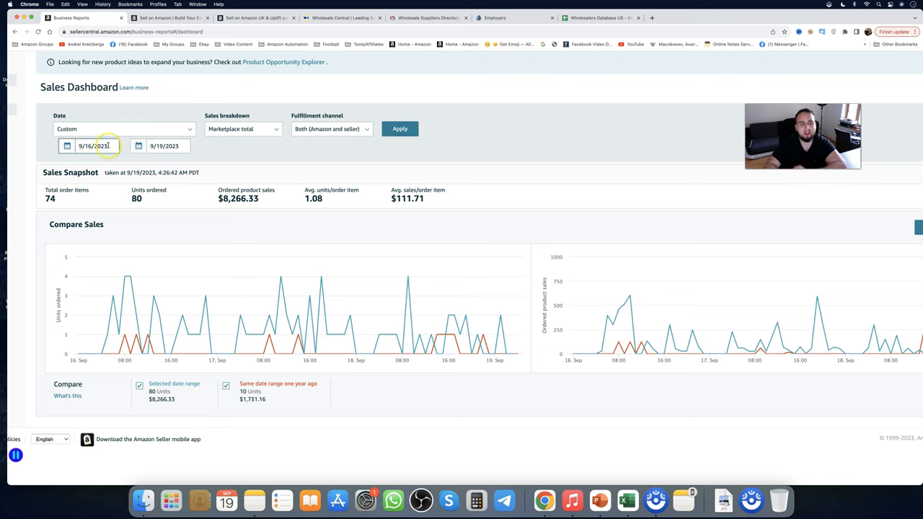
click(91, 146)
text(5)
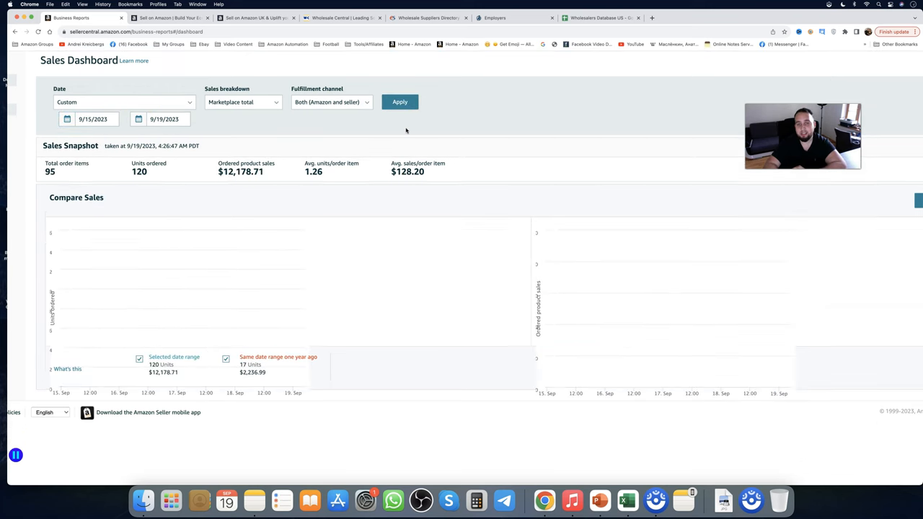
click(399, 101)
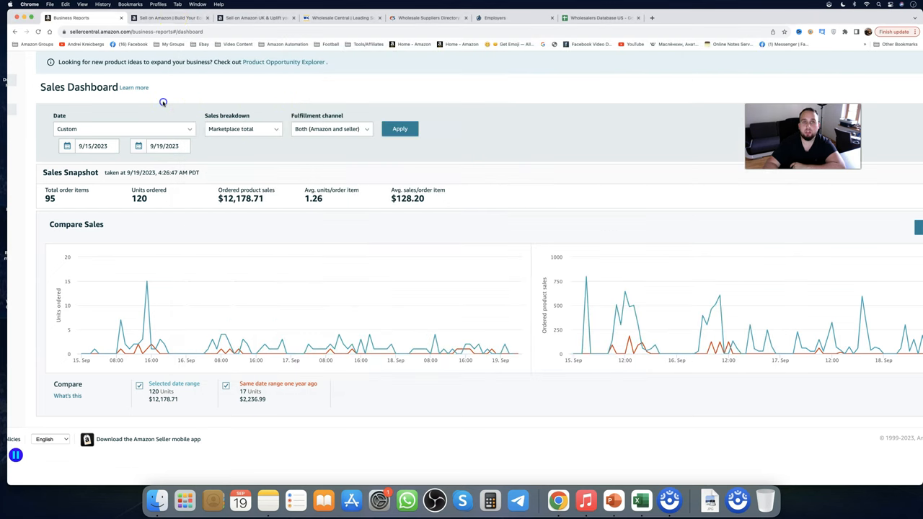
- Flip between the US and UK Amazon seller pages, ending on the US page
click(166, 17)
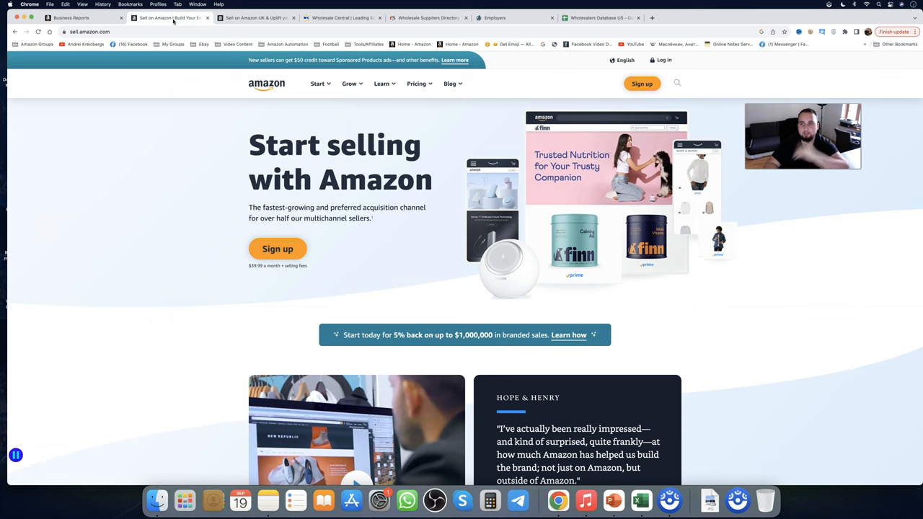
click(171, 17)
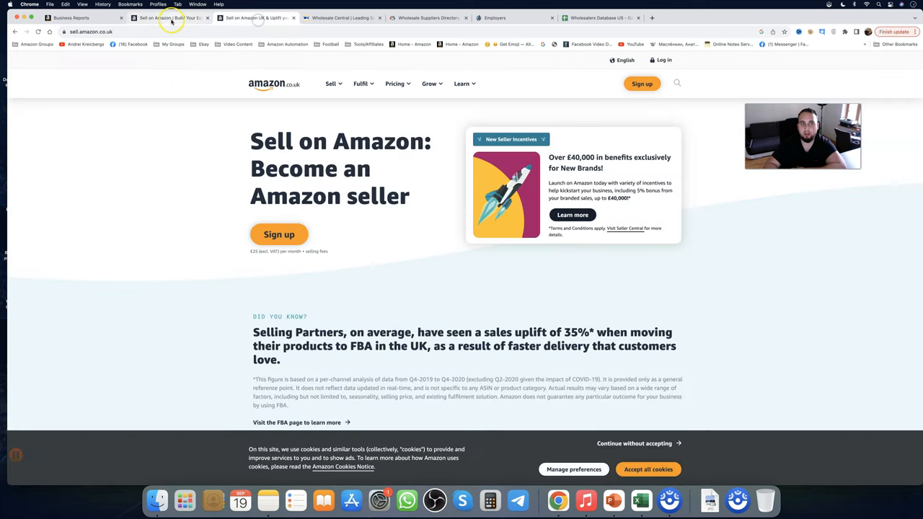
click(252, 18)
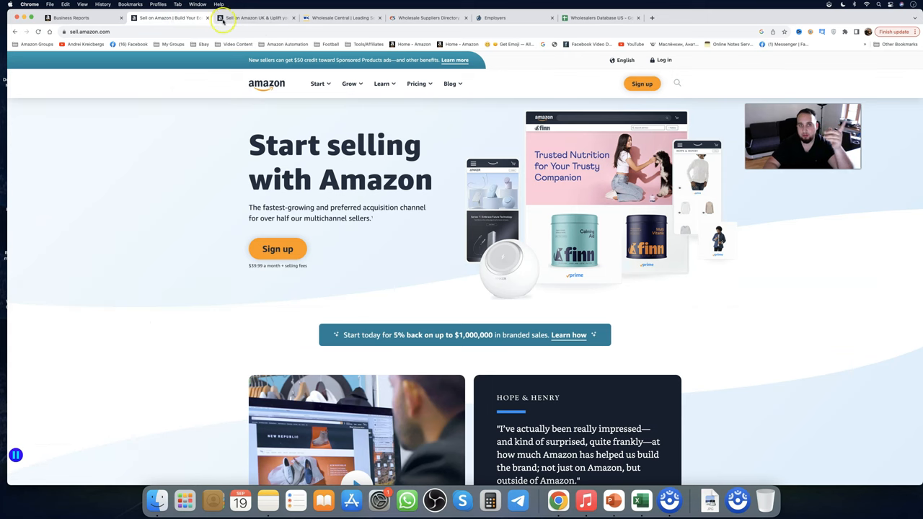
click(252, 18)
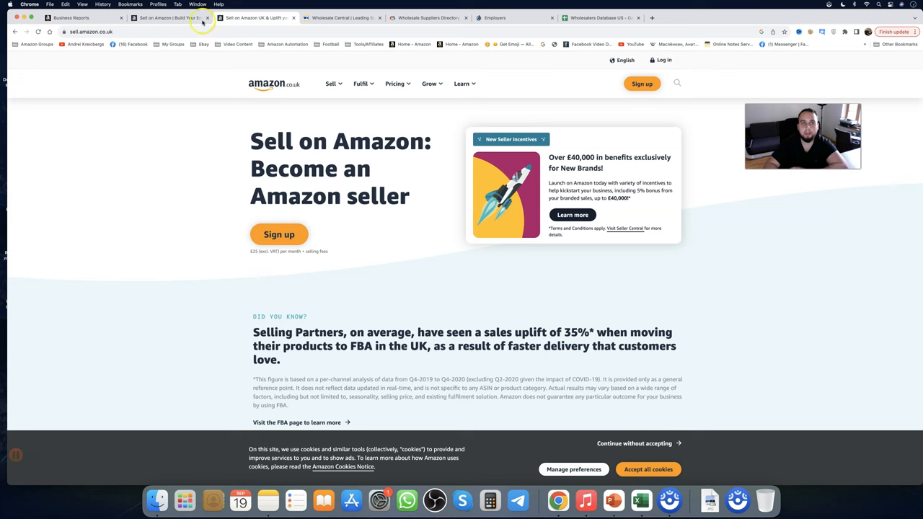
click(172, 17)
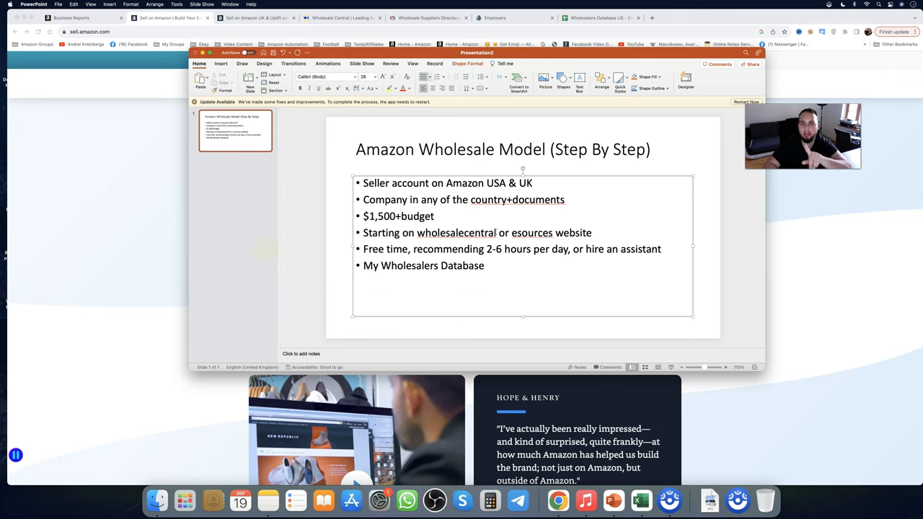
- Dismiss the PowerPoint wholesale-model slide to reveal the US seller page
click(462, 182)
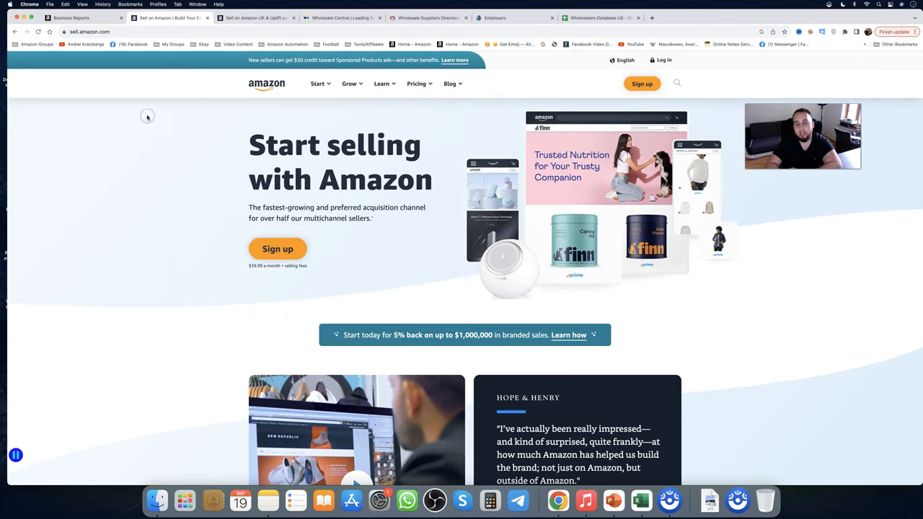
- Search Wholesale Central for 'toys', then start a beauty wholesaler search on eSources
click(339, 18)
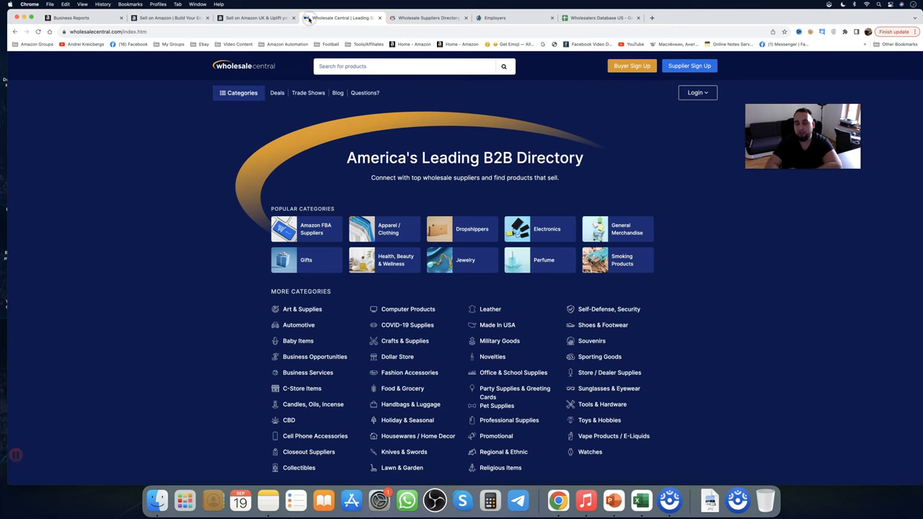
text(toys)
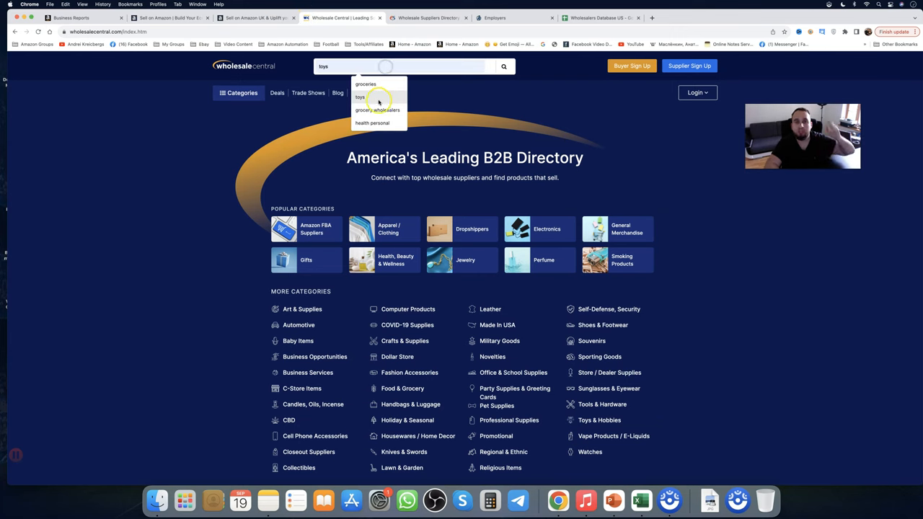
click(417, 17)
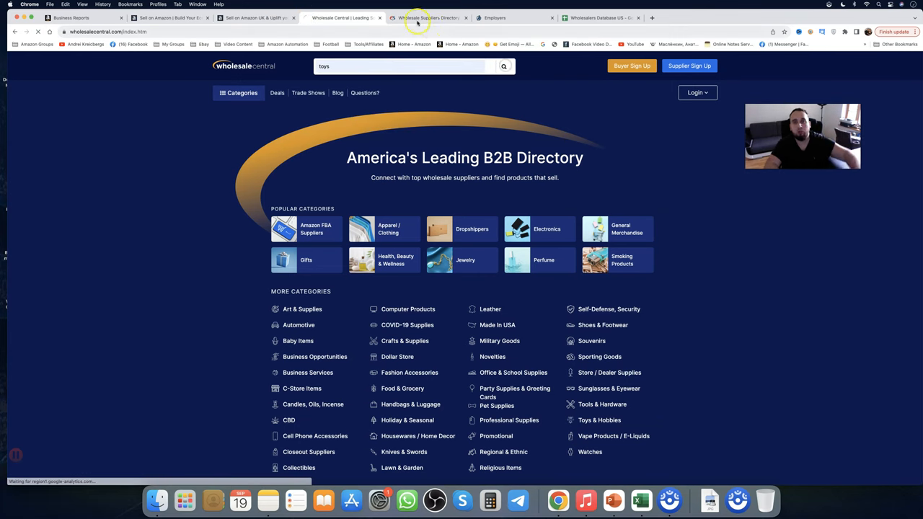
click(425, 17)
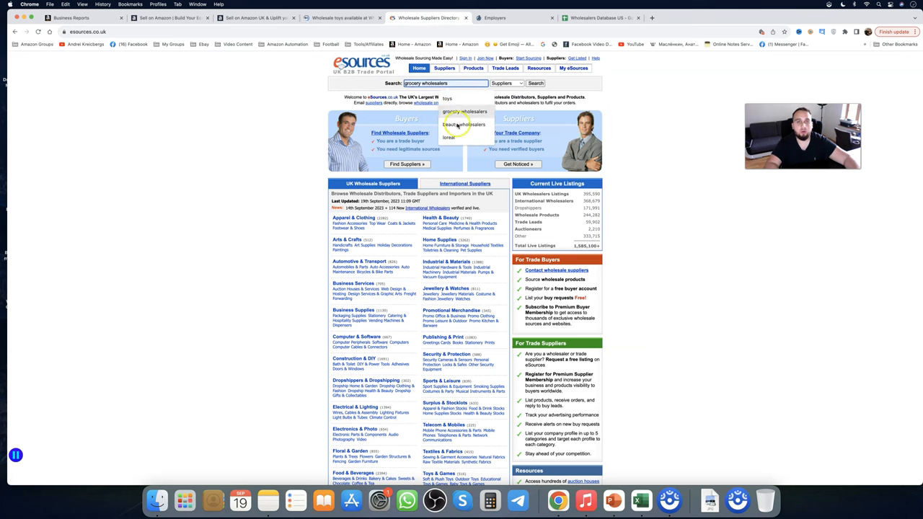
click(464, 124)
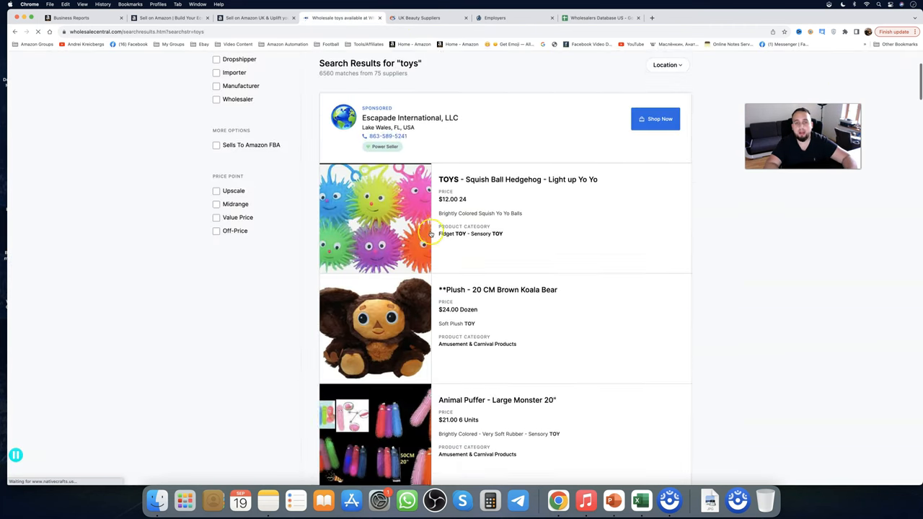
- Scroll down through the Wholesale Central toy results
scroll(down, 3)
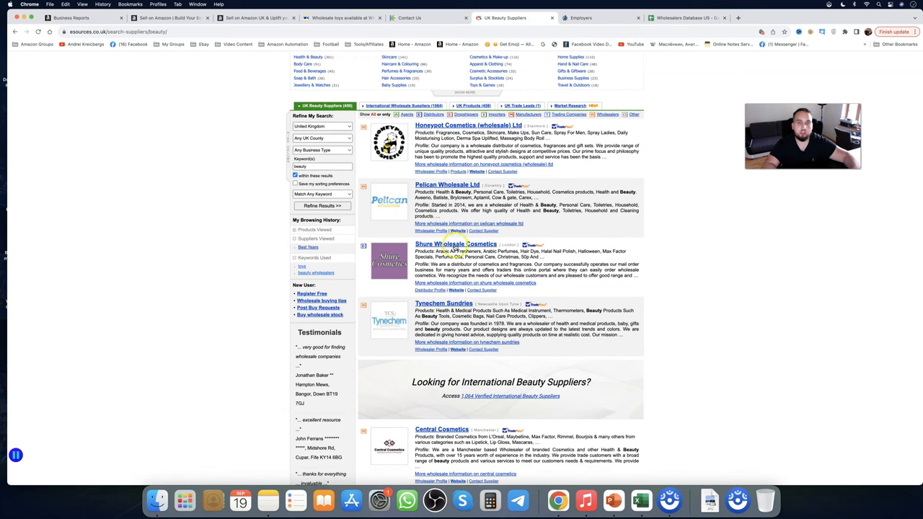
- View Shure Wholesale Cosmetics' contact details, then open Pelican Wholesale's website
click(455, 244)
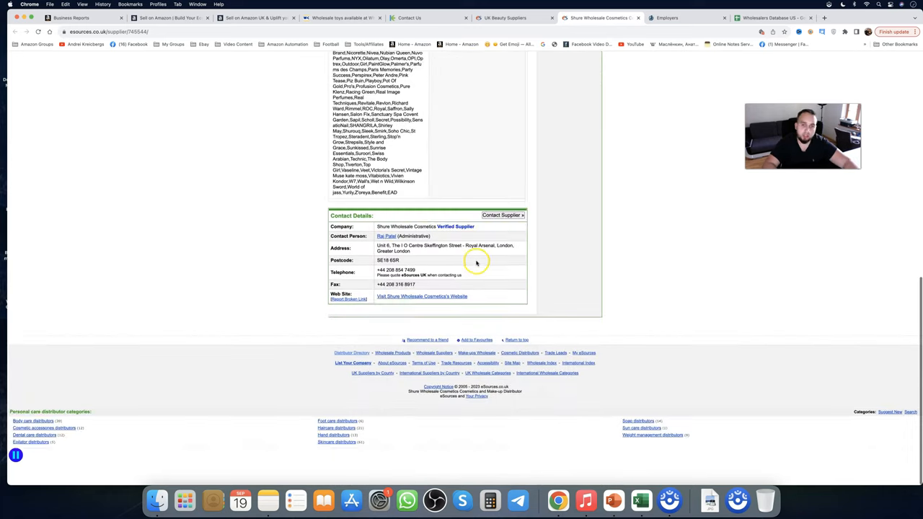
click(422, 296)
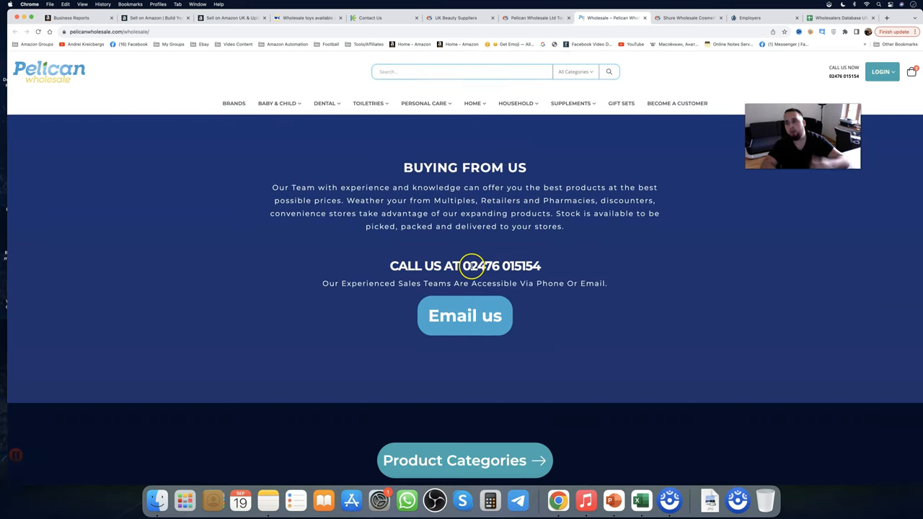
- Browse the Pelican Wholesale Household categories: Cleaning, Dishwashing and Laundry
click(370, 18)
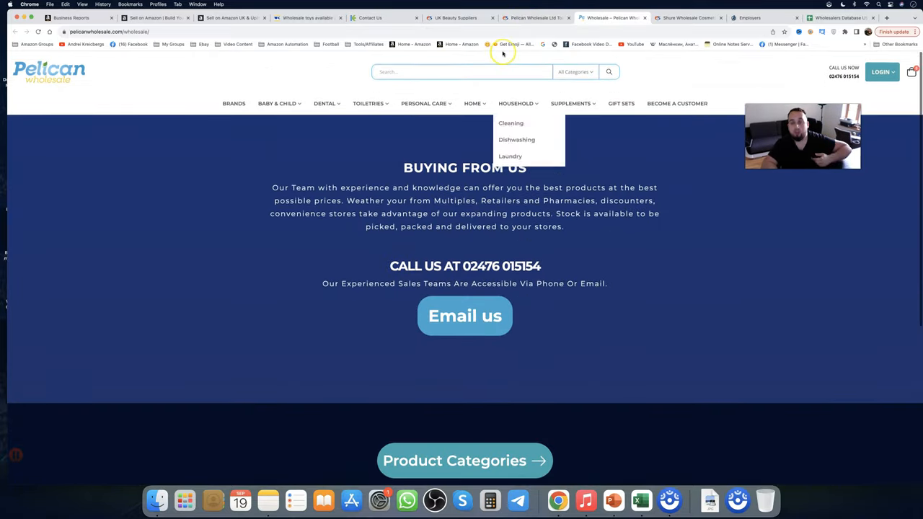
mouse_move(595, 376)
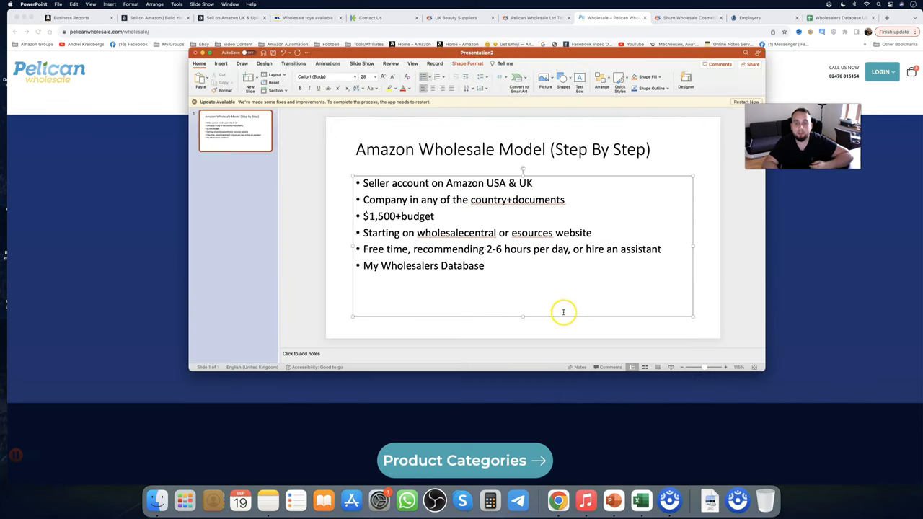
mouse_move(555, 296)
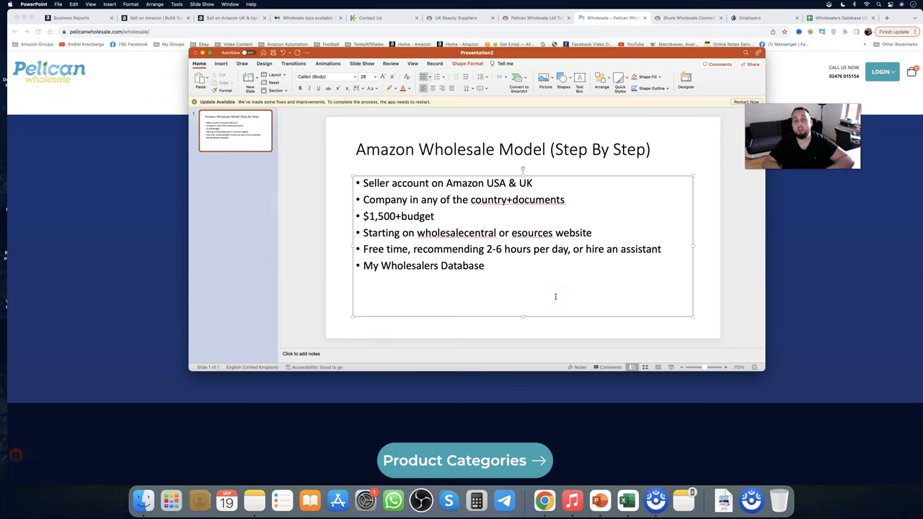
mouse_move(579, 106)
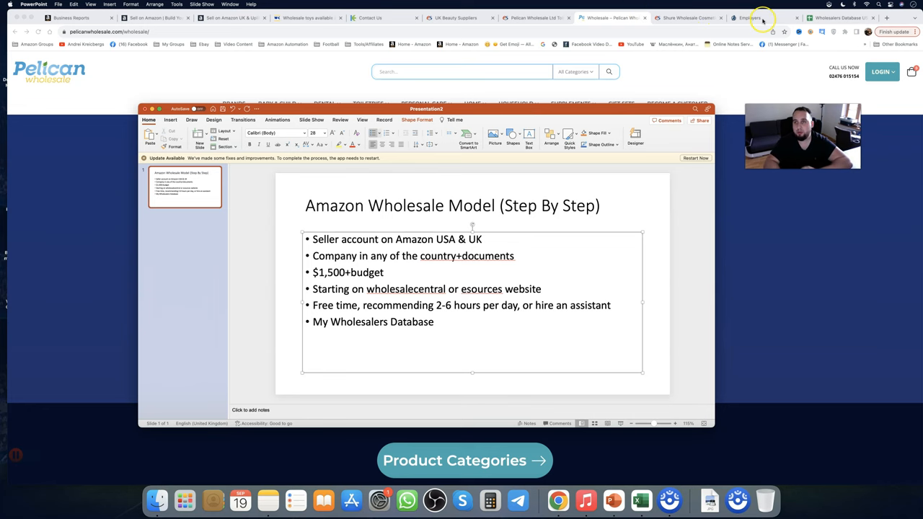
- Switch to the job board's employer account showing the posted sourcing jobs
click(750, 17)
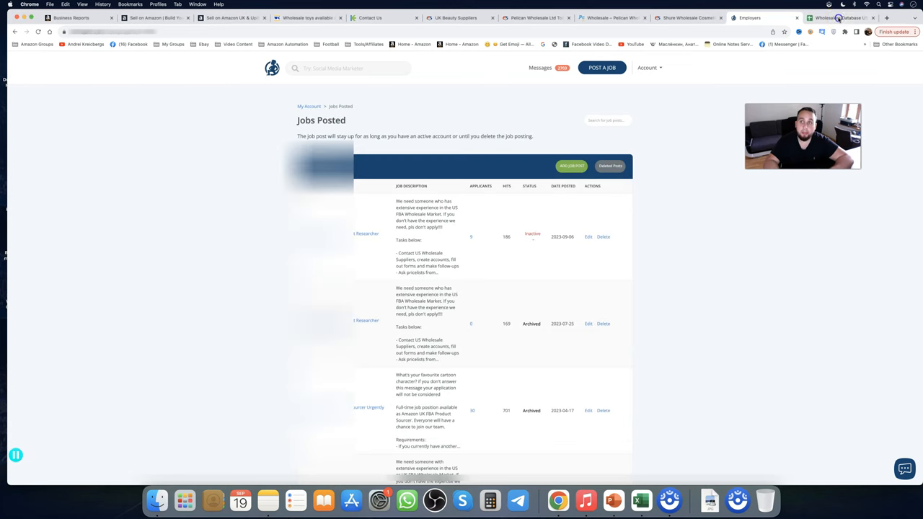
- Switch to the Wholesalers Database US spreadsheet tab
click(837, 17)
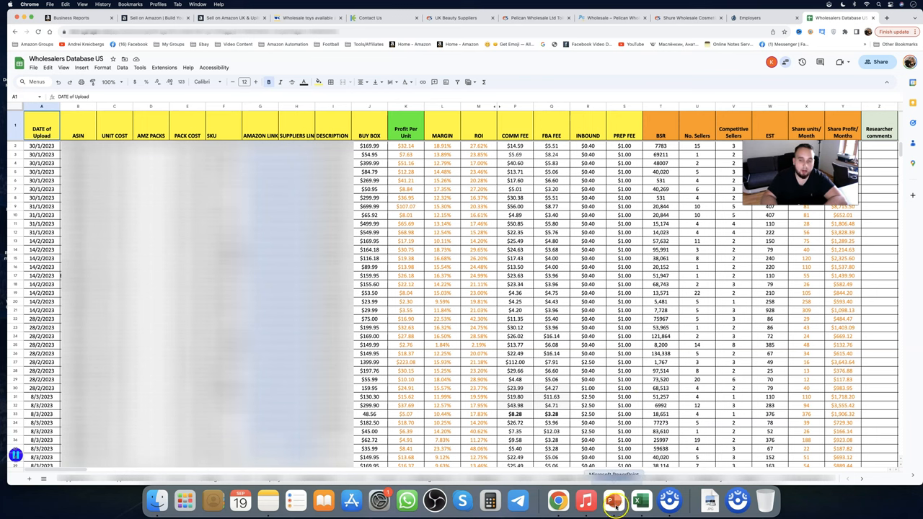
- Show the Seller Central Business Reports dashboard with the wholesale step list in front
click(614, 500)
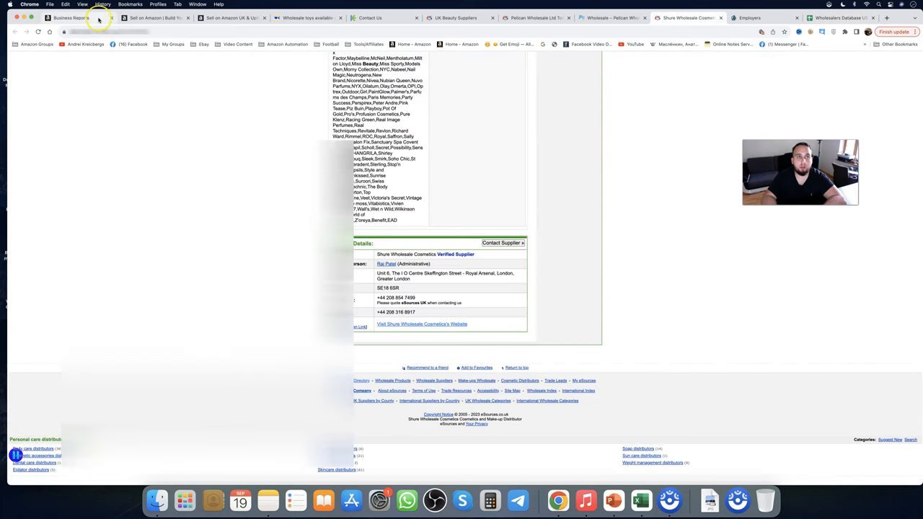
click(70, 17)
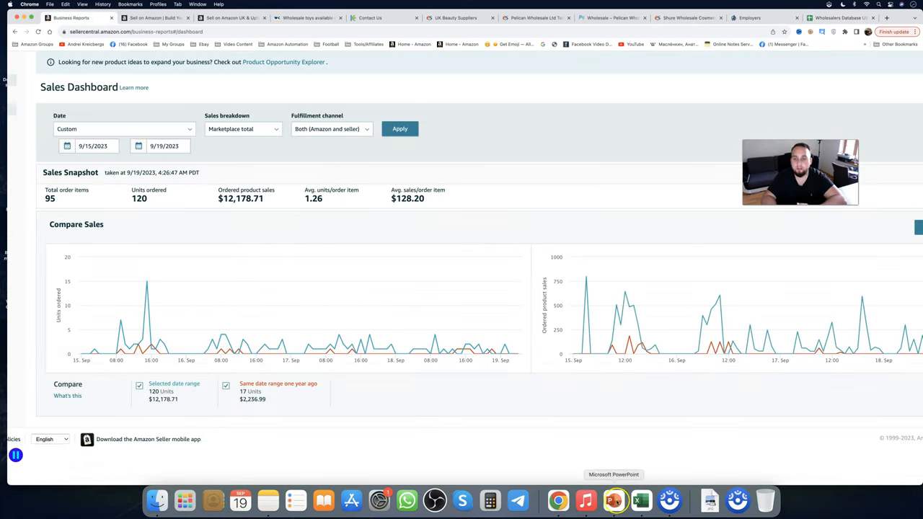
click(614, 500)
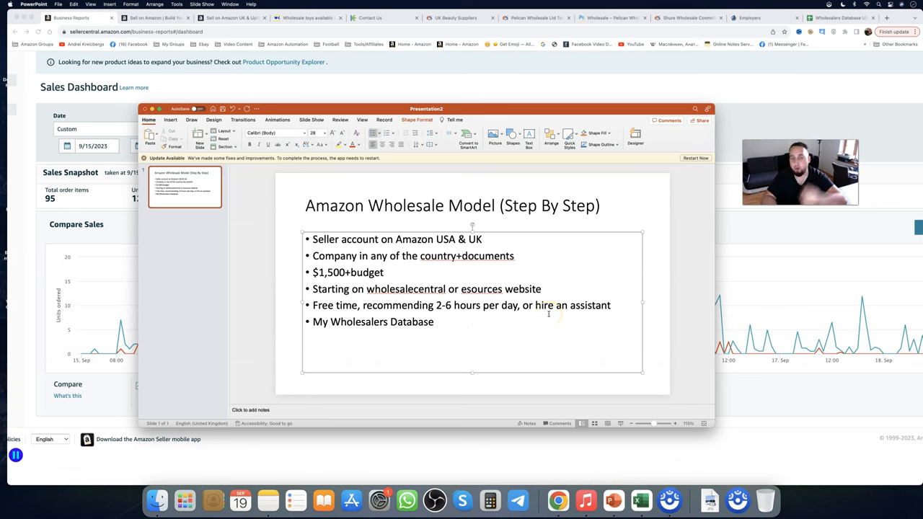